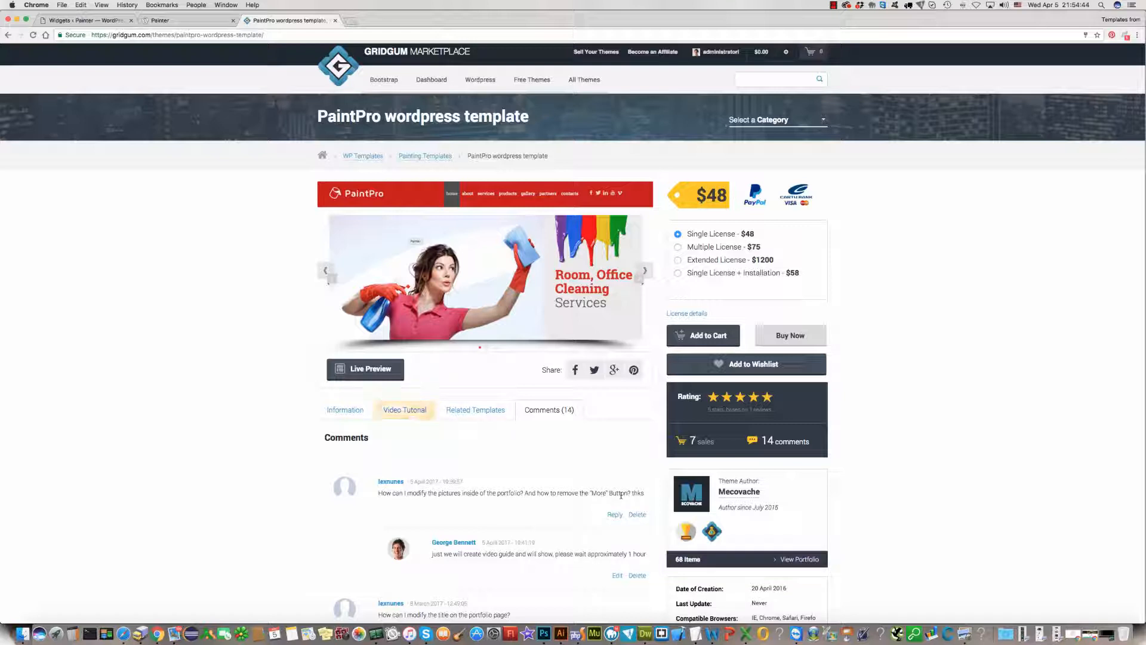
- Switch to the Painter tab showing the PaintPro demo homepage with its three service boxes
{"action": "left_click", "coordinate": [643, 271]}
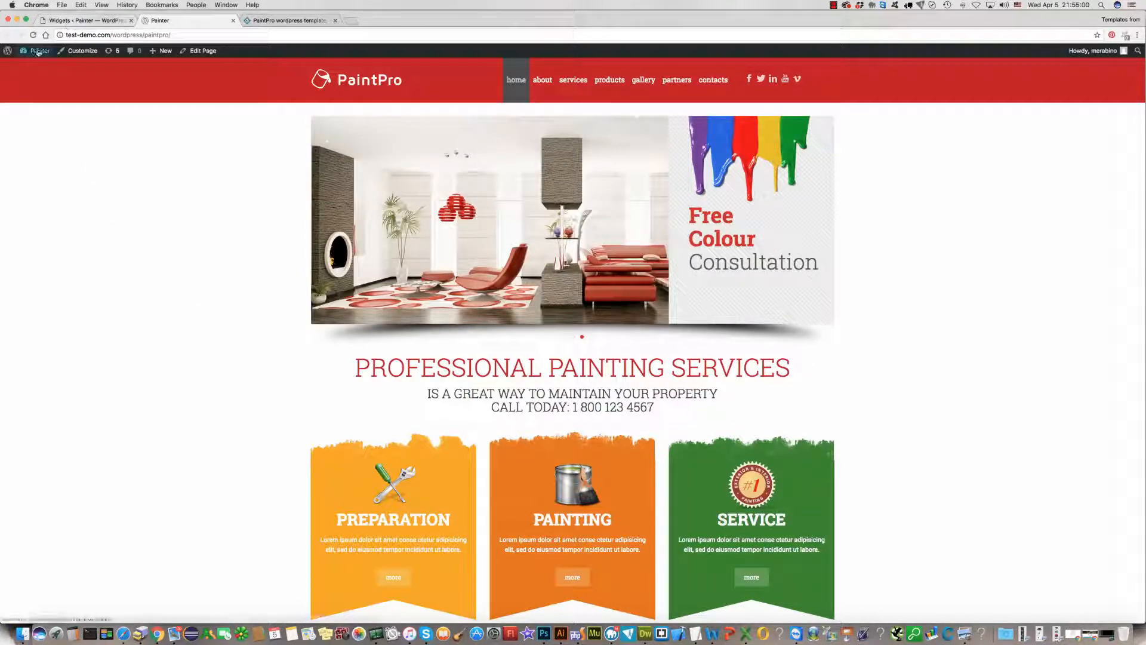
- Go from the admin bar into Appearance and land on the Widgets page listing the Painter theme's areas
{"action": "left_click", "coordinate": [40, 51]}
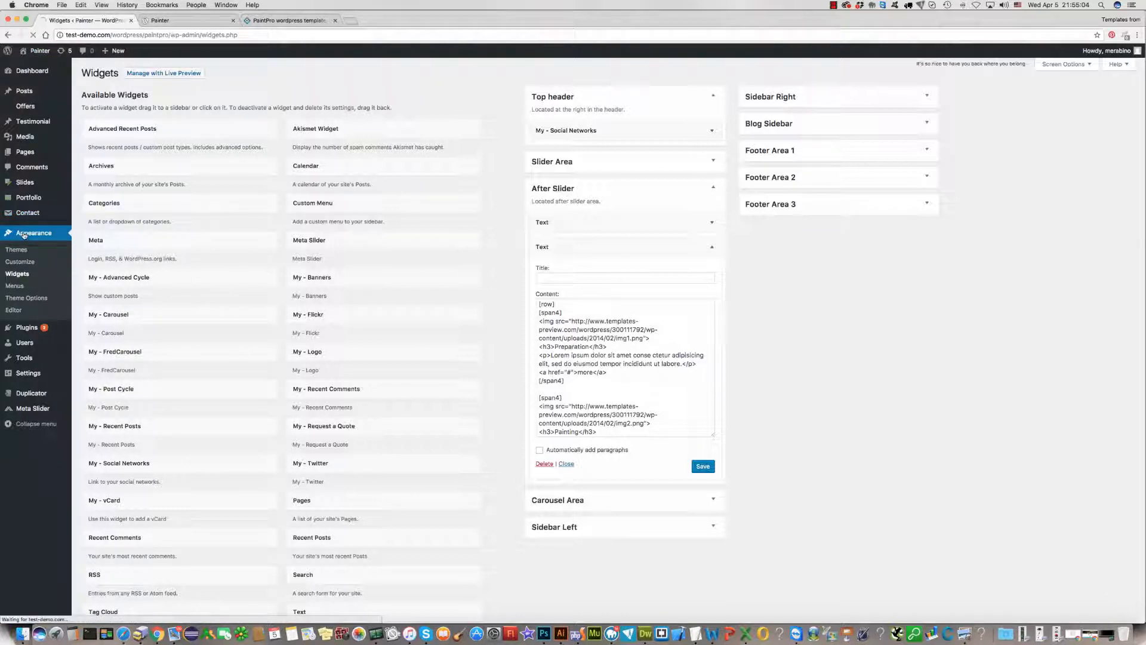
{"action": "left_click", "coordinate": [33, 232]}
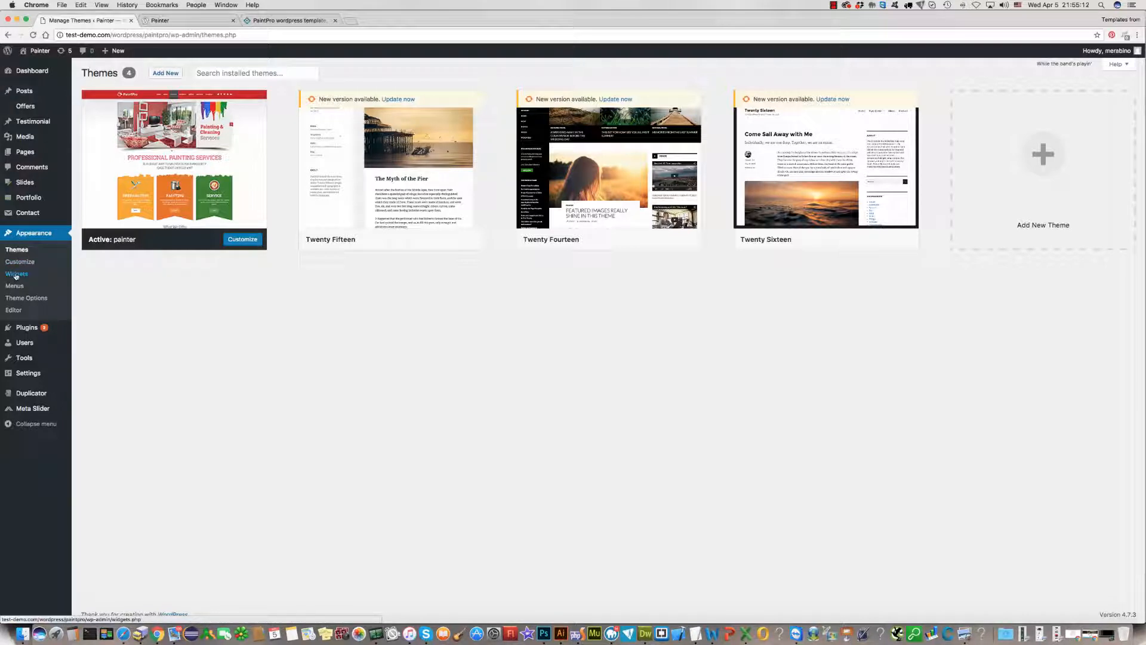
{"action": "left_click", "coordinate": [16, 274]}
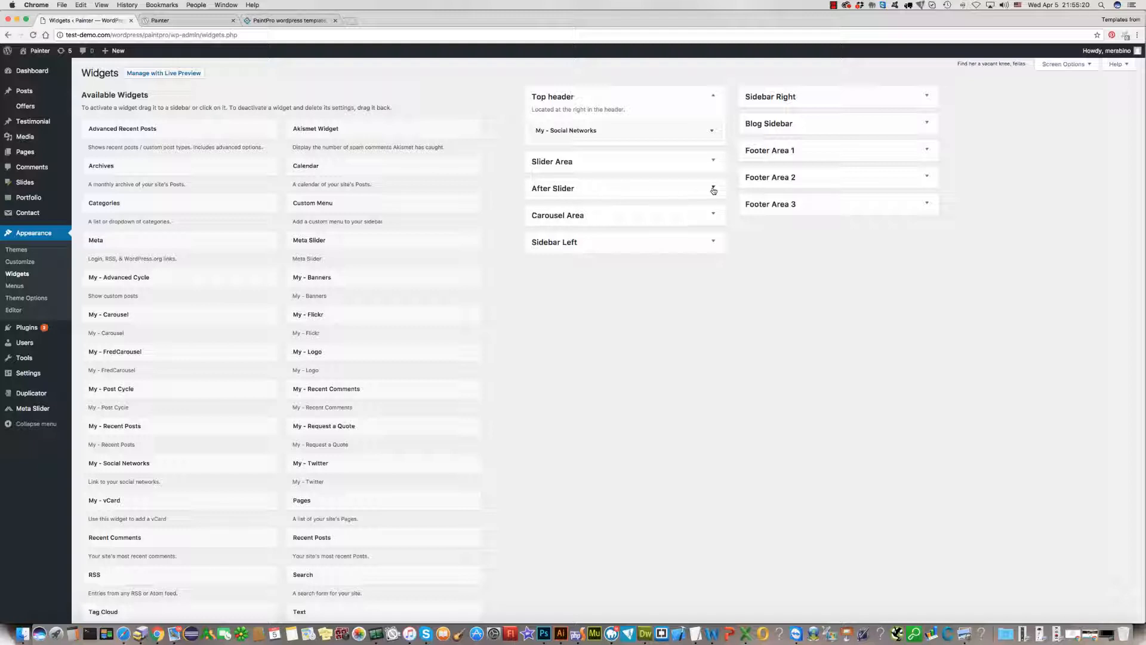
- Expand After Slider, reveal the second Text widget's HTML and select the Preparation box's more link
{"action": "left_click", "coordinate": [712, 190]}
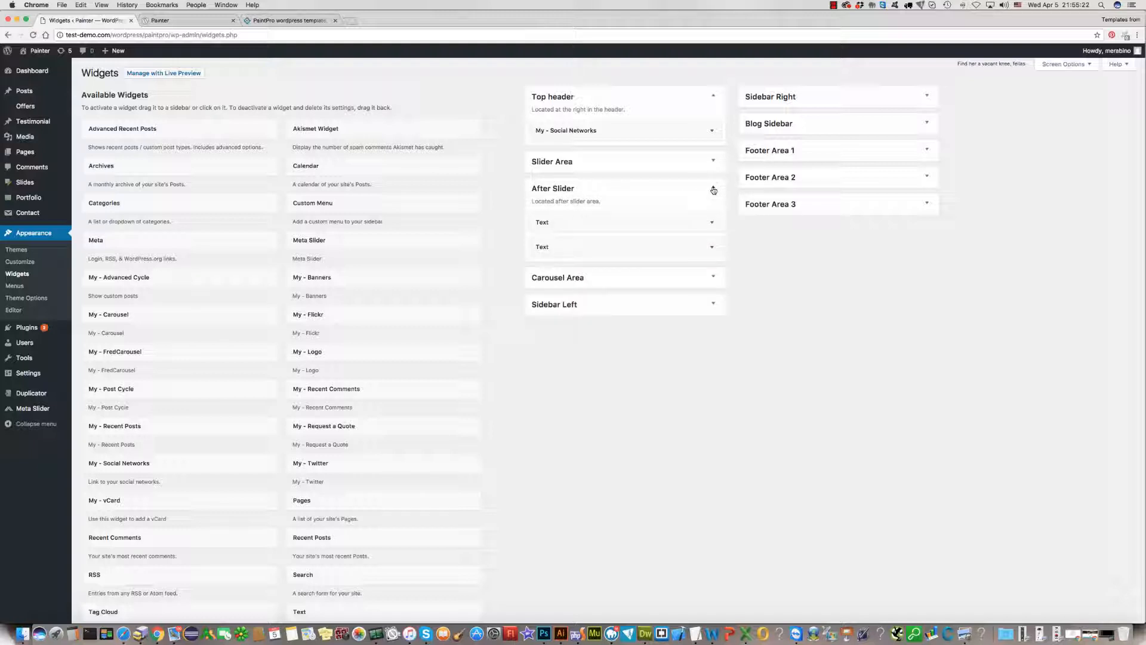
{"action": "left_click", "coordinate": [617, 246]}
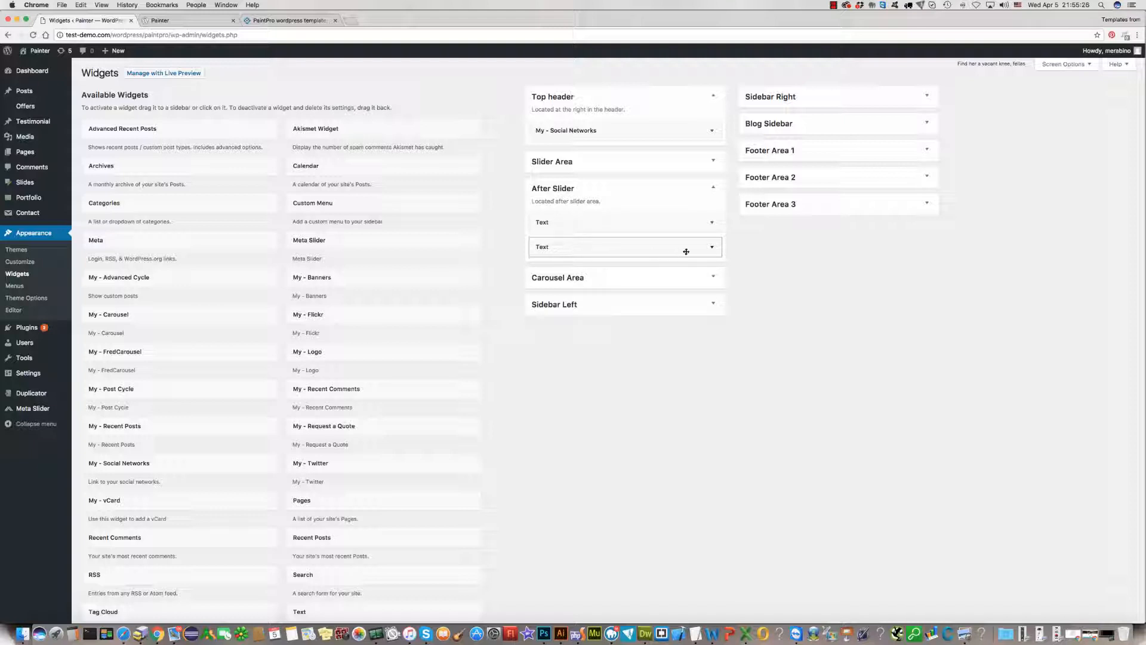
{"action": "left_click", "coordinate": [712, 246]}
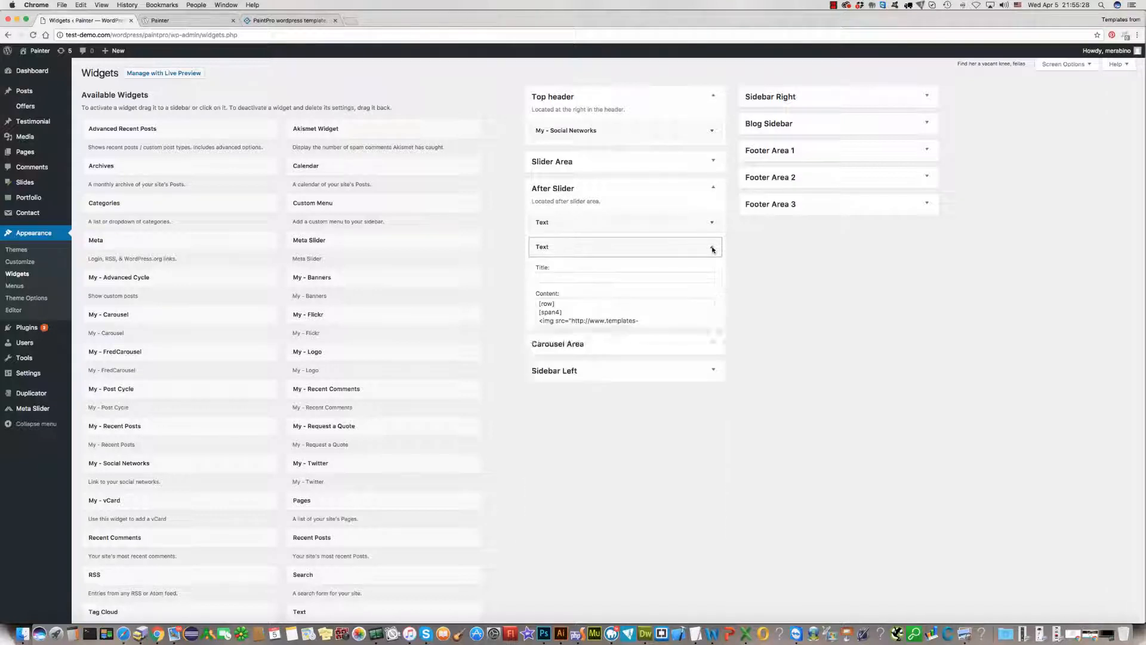
{"action": "left_click", "coordinate": [712, 246]}
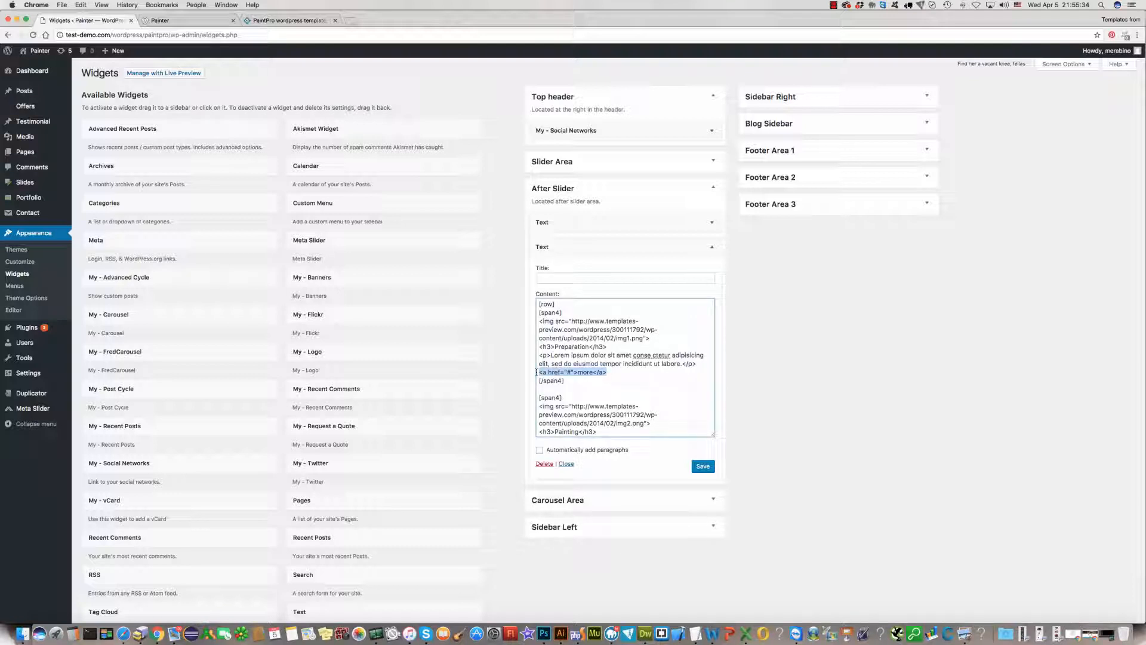
- Delete the <a href="#">more</a> lines from the Preparation, Painting and Service boxes' HTML
{"action": "key", "text": "Delete"}
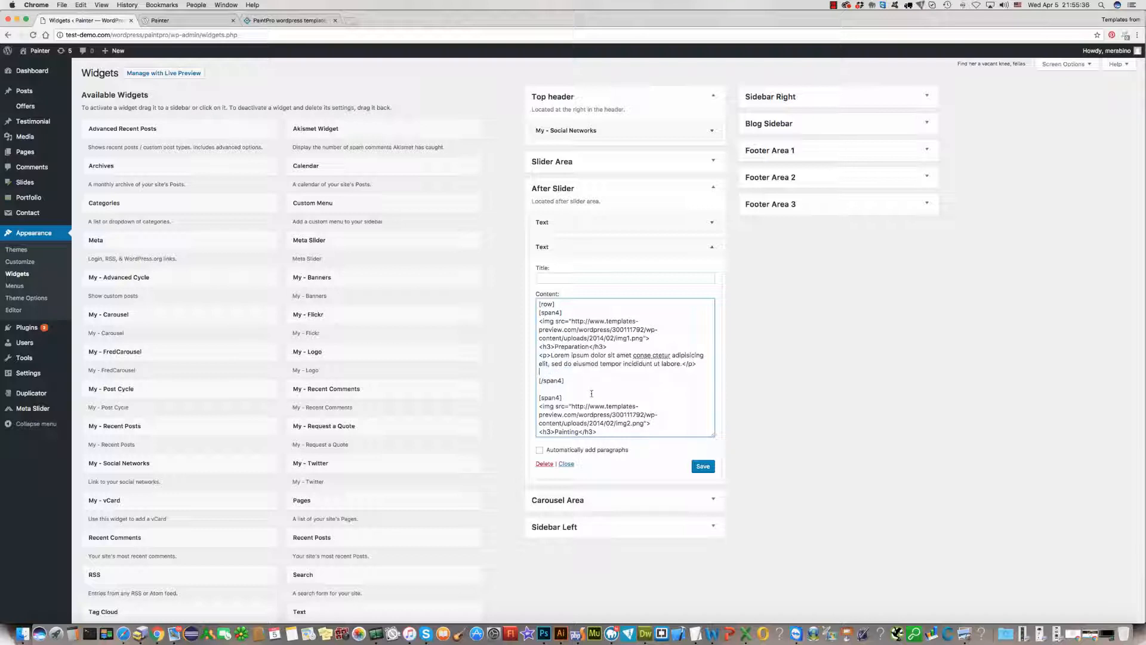
{"action": "scroll", "scroll_direction": "down", "scroll_amount": 3}
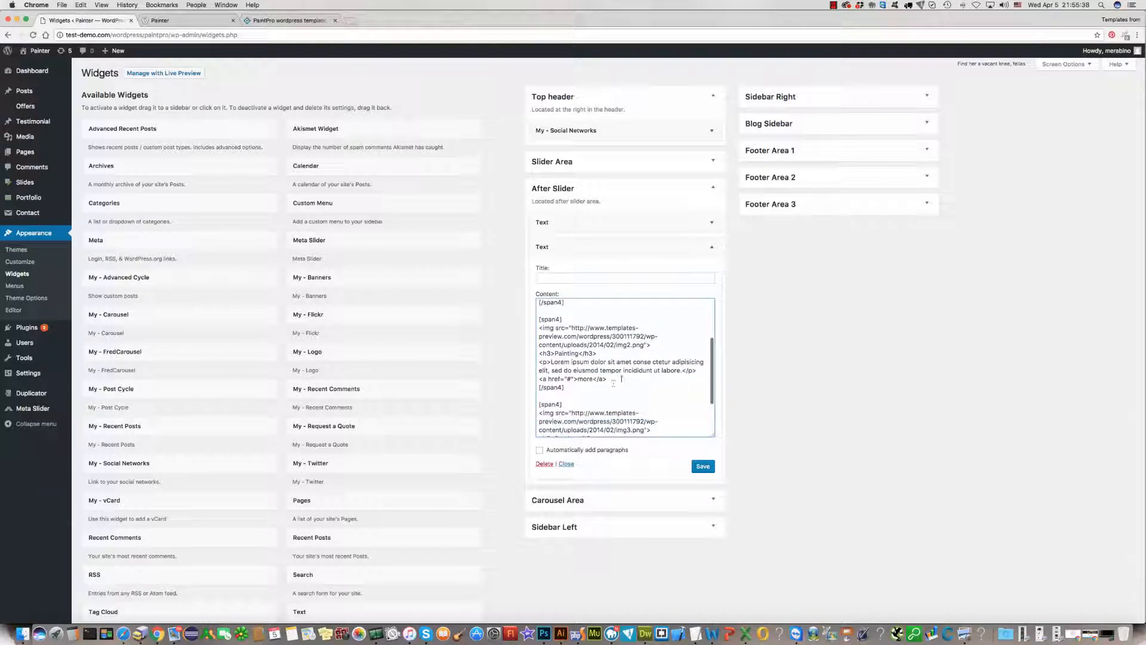
{"action": "double_click", "coordinate": [572, 378]}
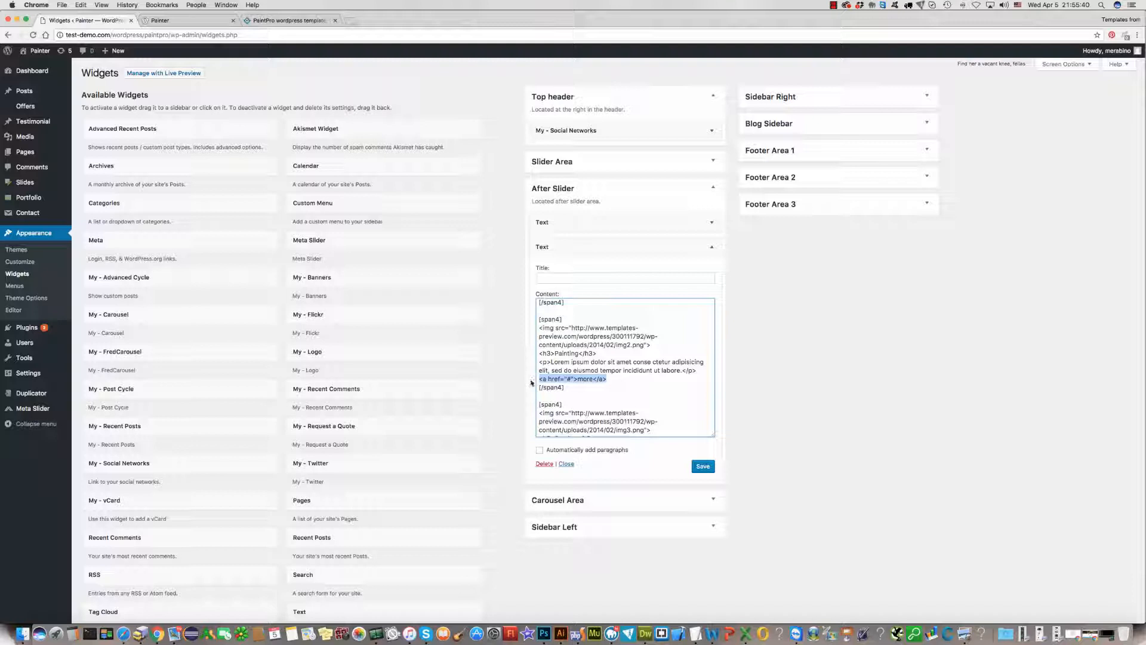
{"action": "scroll", "scroll_direction": "down", "scroll_amount": 3}
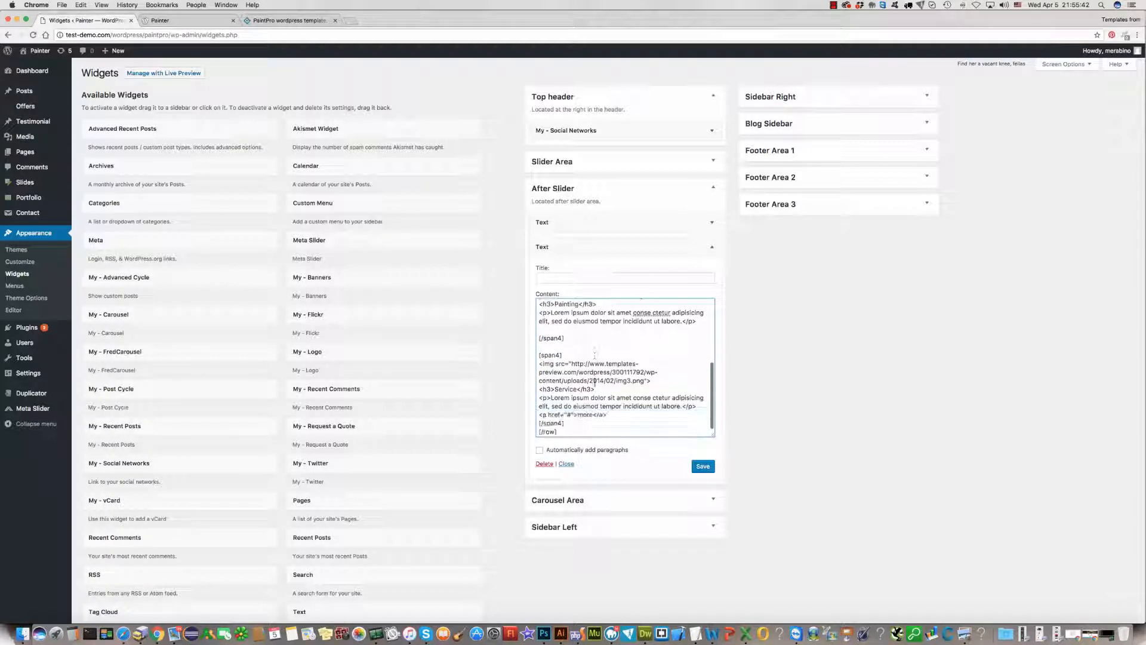
{"action": "scroll", "scroll_direction": "down", "scroll_amount": 3}
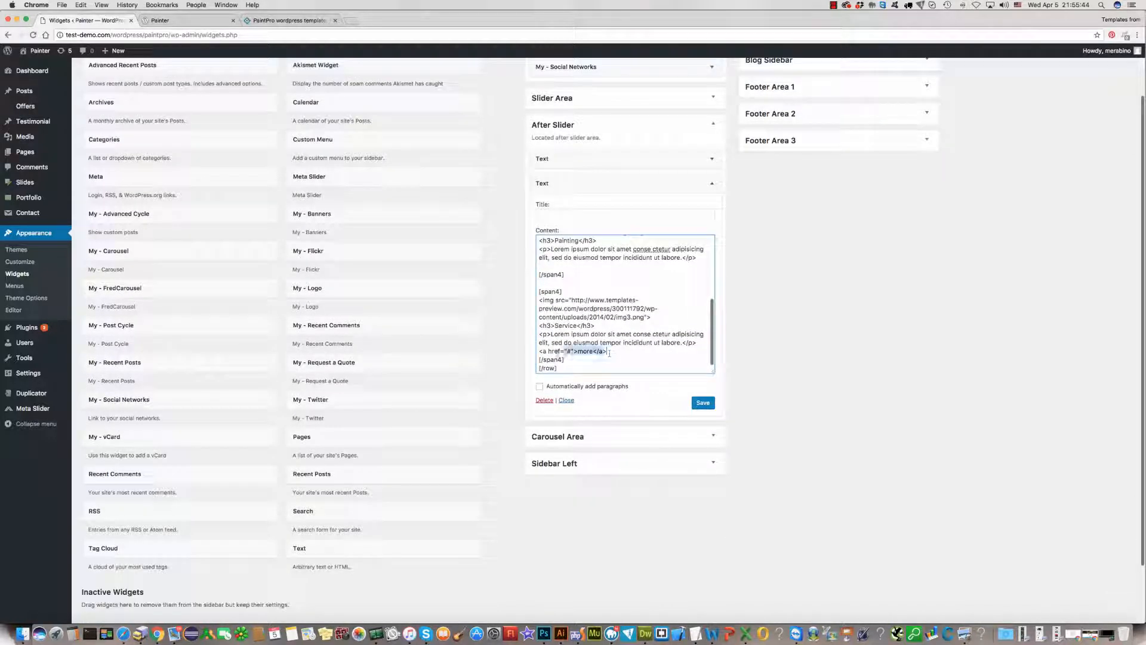
{"action": "scroll", "scroll_direction": "up", "scroll_amount": 3}
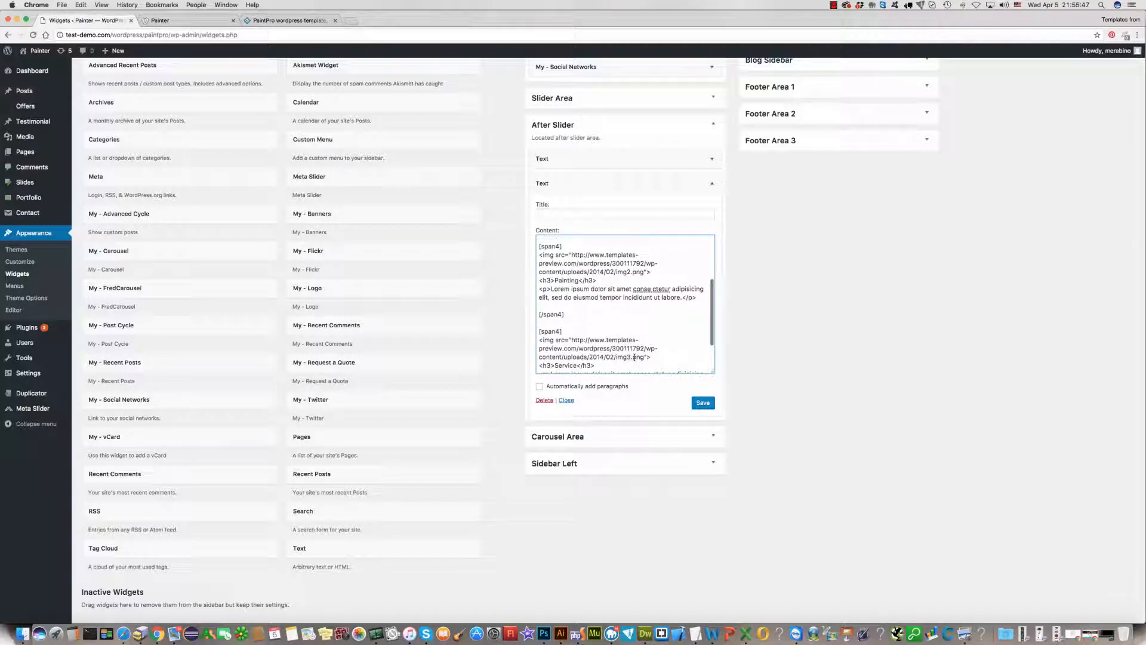
{"action": "scroll", "scroll_direction": "down", "scroll_amount": 3}
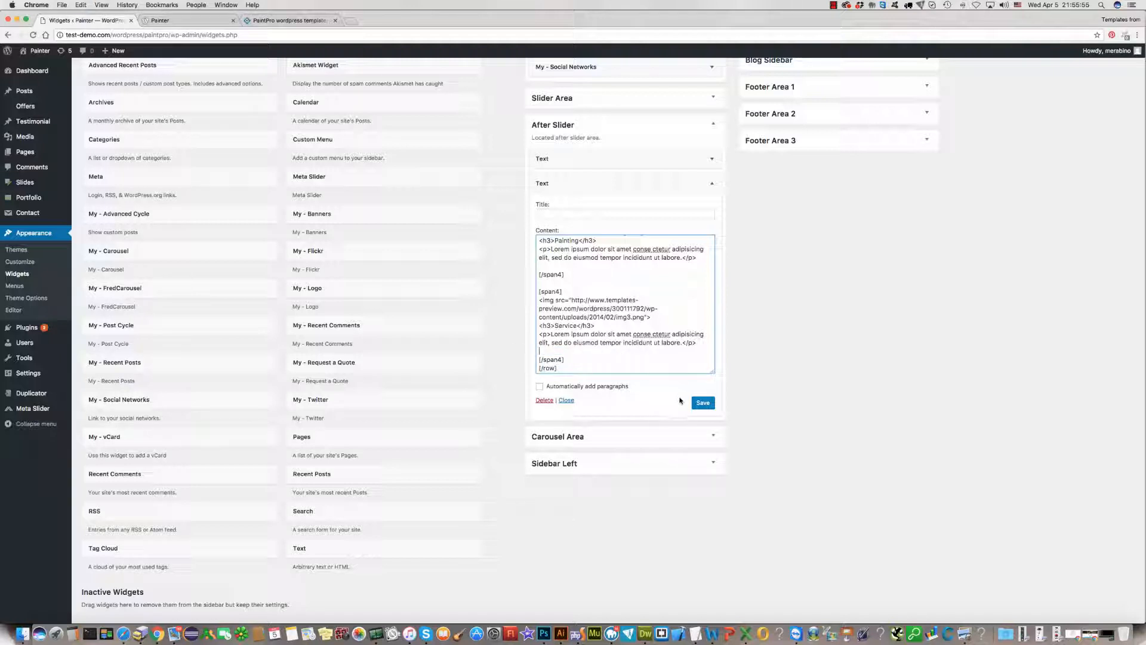
- Save the widget and reload the Painter homepage to see the boxes without more buttons but shorter
{"action": "left_click", "coordinate": [702, 402]}
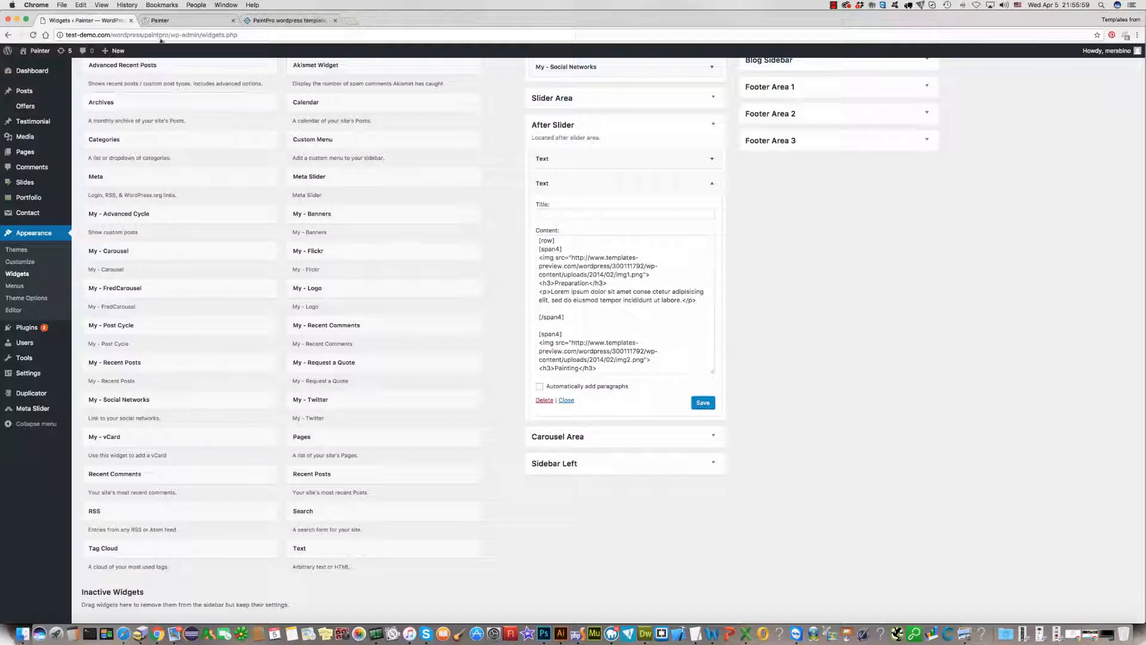
{"action": "left_click", "coordinate": [186, 21]}
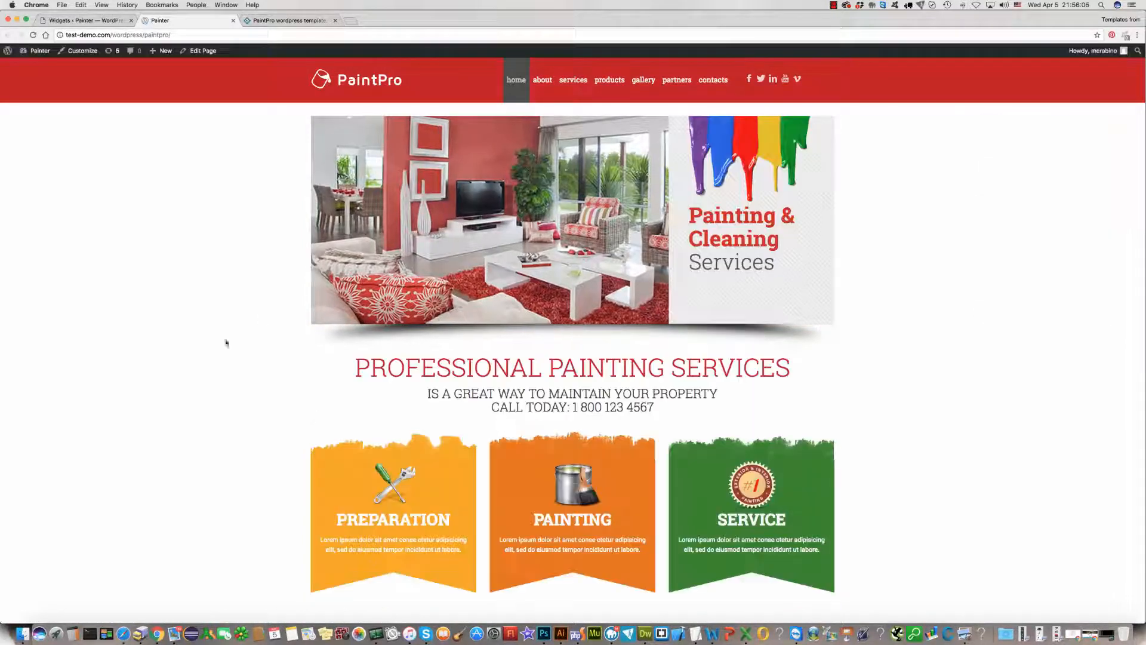
{"action": "scroll", "scroll_direction": "down", "scroll_amount": 3}
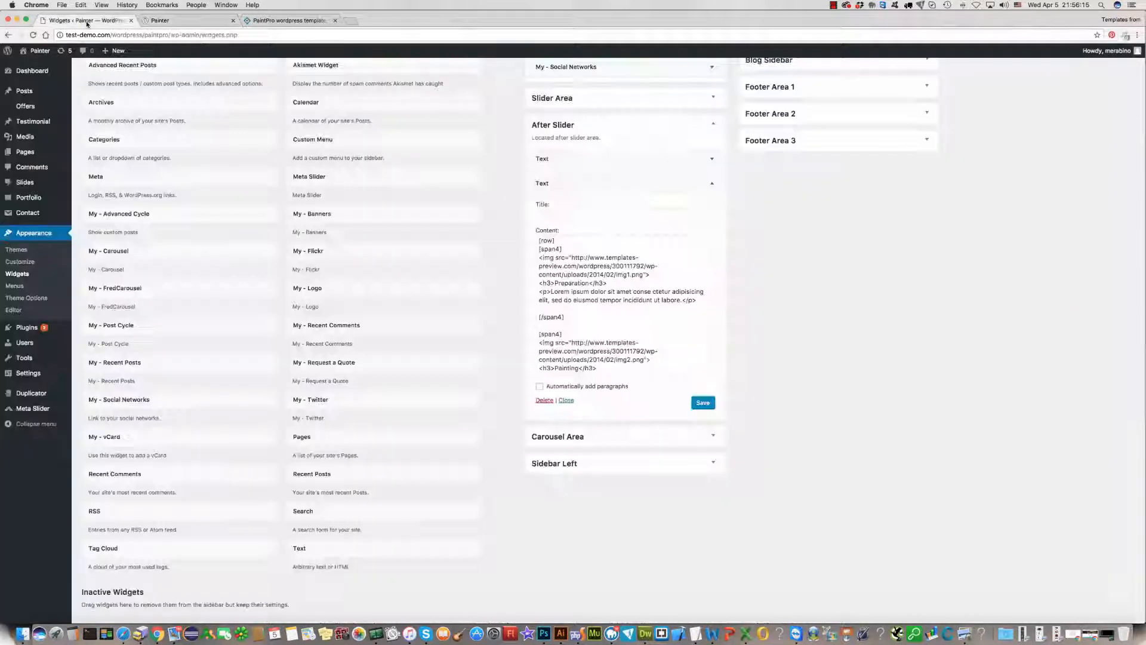
- Add <br><br><br> after each box's </p> in the widget Content and save the change
{"action": "left_click", "coordinate": [624, 307]}
{"action": "type", "text": "<br><br><br>"}
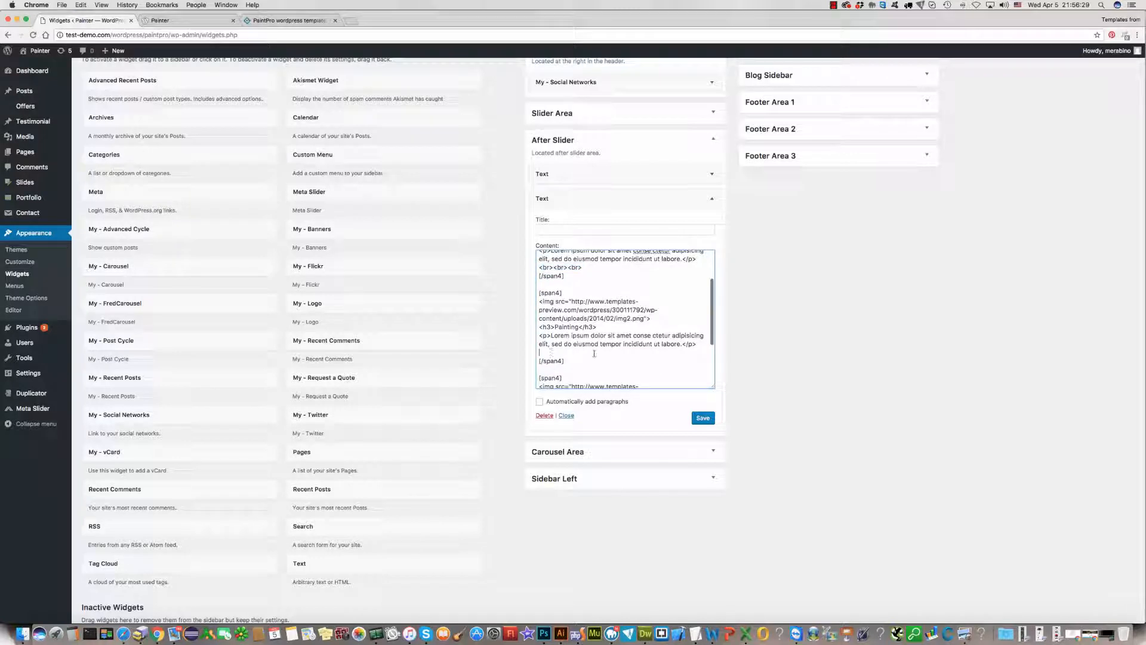
{"action": "scroll", "scroll_direction": "down", "scroll_amount": 3}
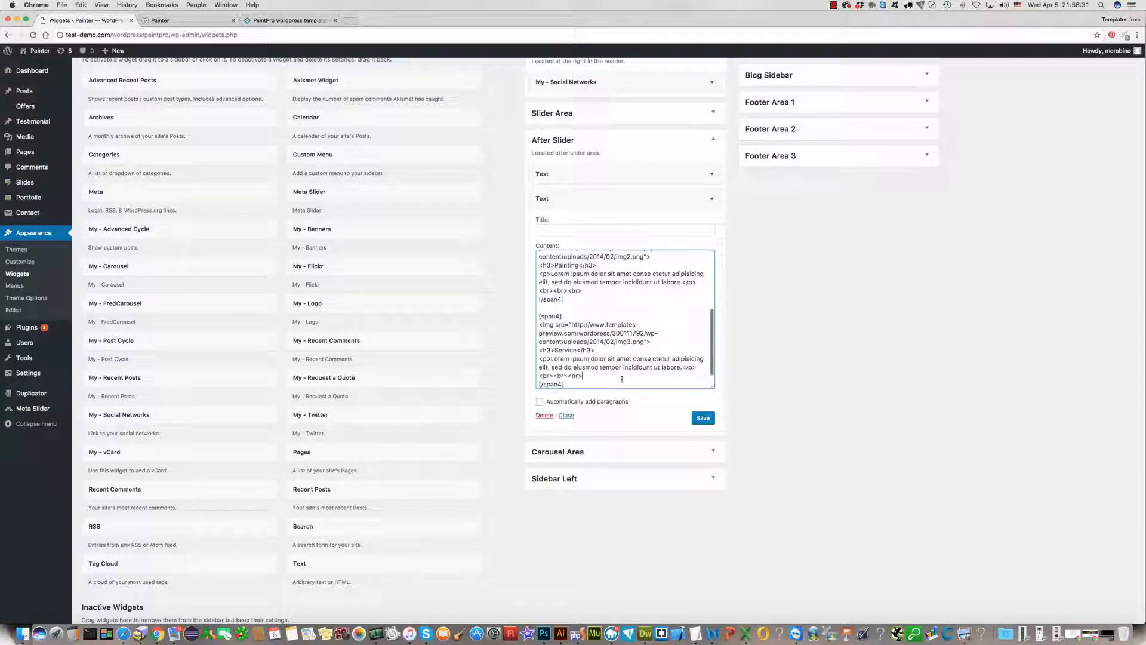
{"action": "scroll", "scroll_direction": "up", "scroll_amount": 3}
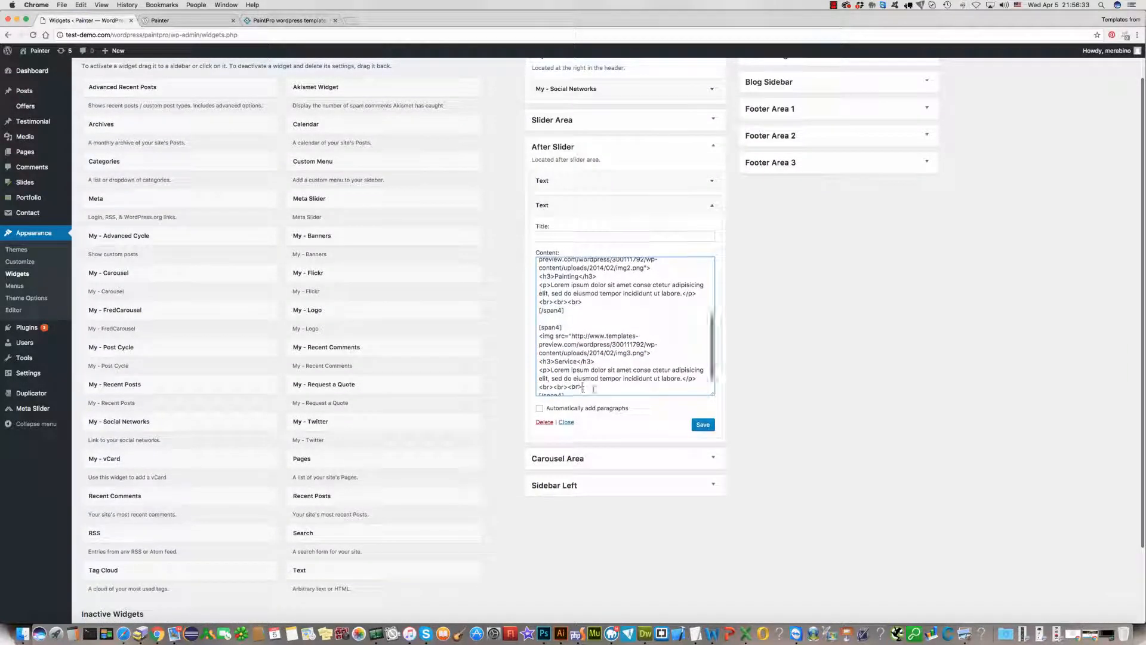
{"action": "scroll", "scroll_direction": "up", "scroll_amount": 3}
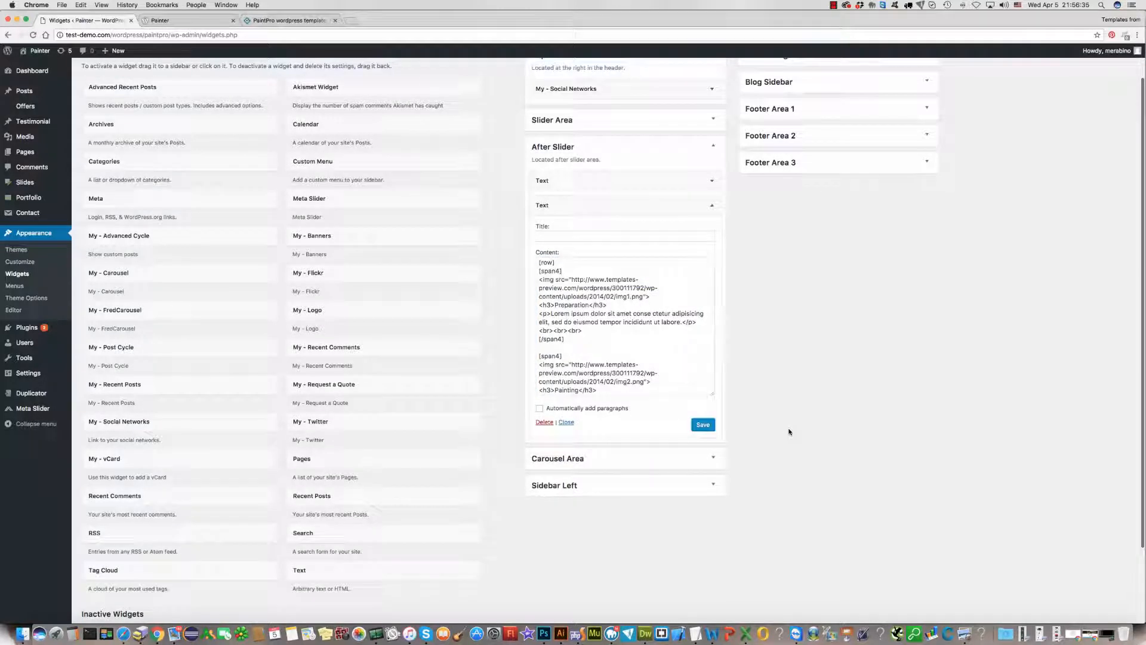
{"action": "left_click", "coordinate": [159, 20]}
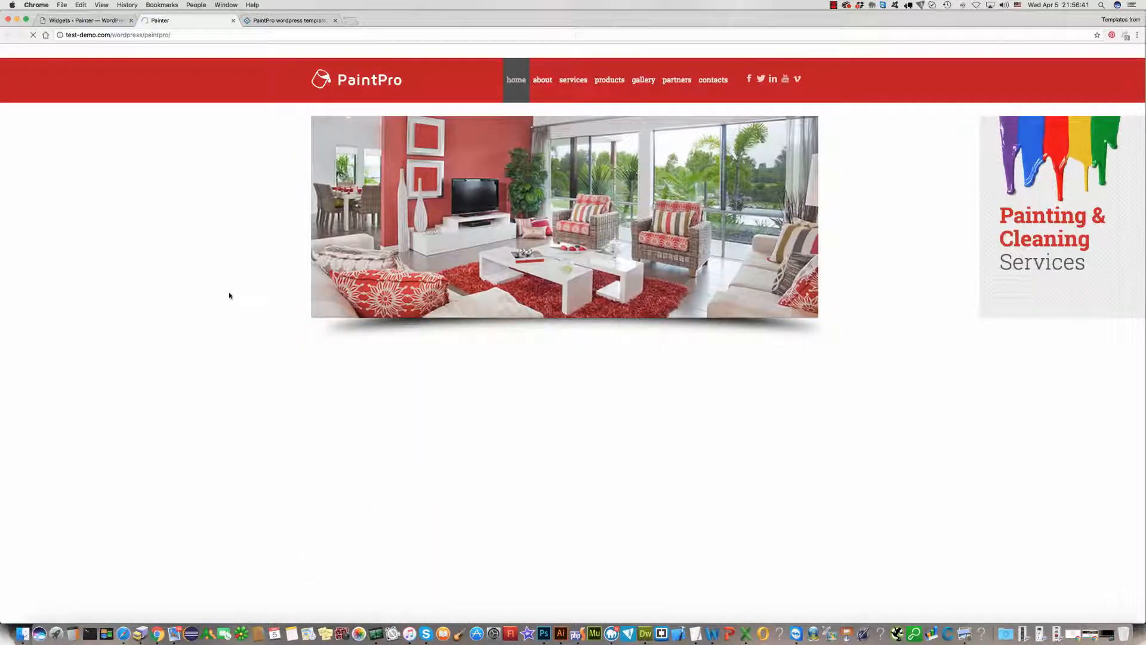
- Scroll the reloaded homepage to confirm the three boxes are full height with no more buttons
{"action": "scroll", "scroll_direction": "down", "scroll_amount": 3}
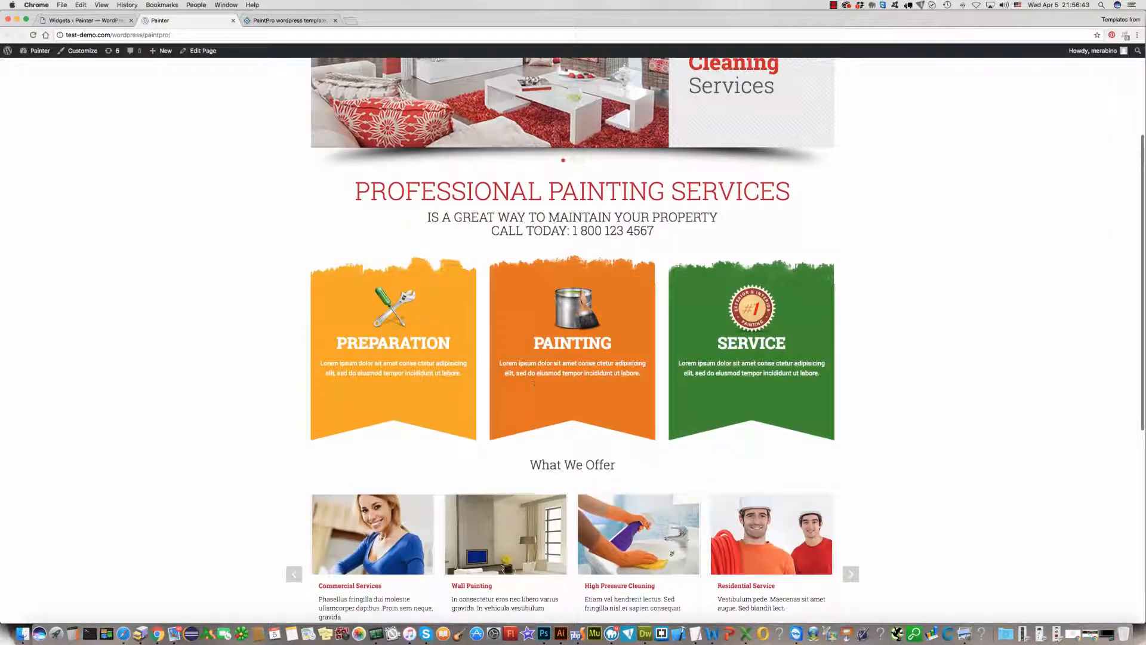